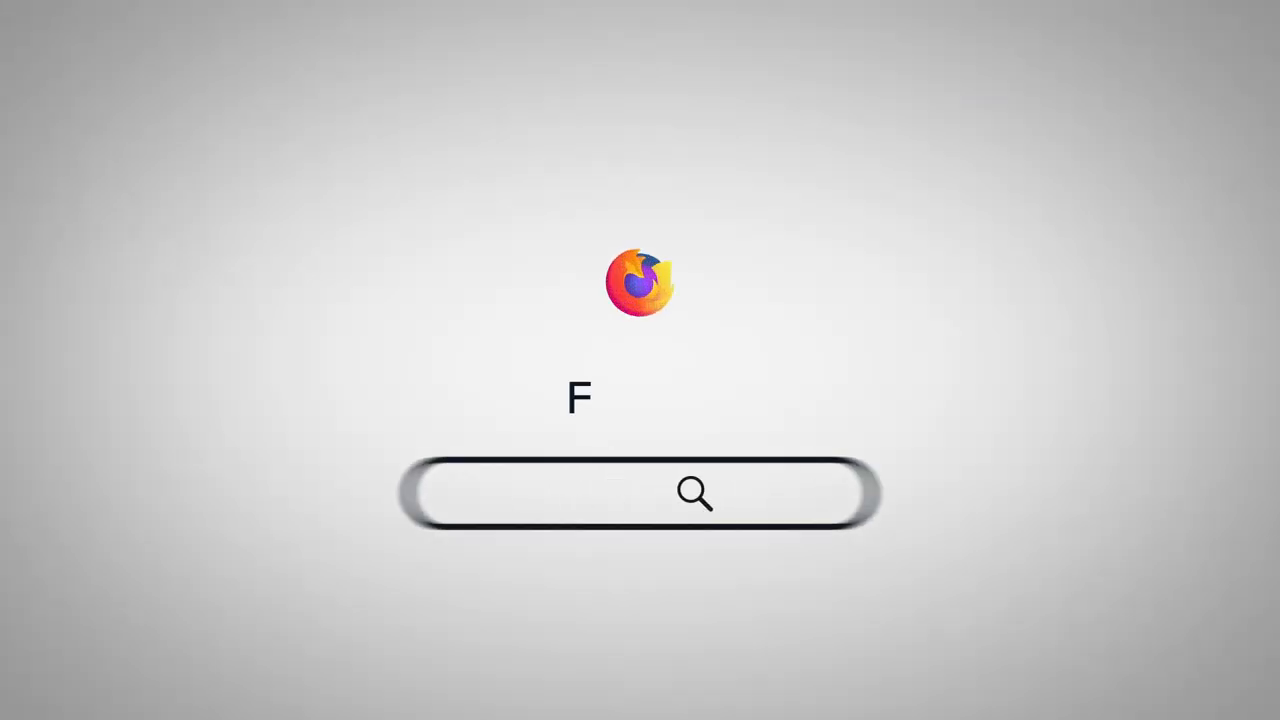
Follow the doxy.me/doctorwe link and check in to the waiting room as 'Chris'.
text(https://doxy.me/doctorwe)
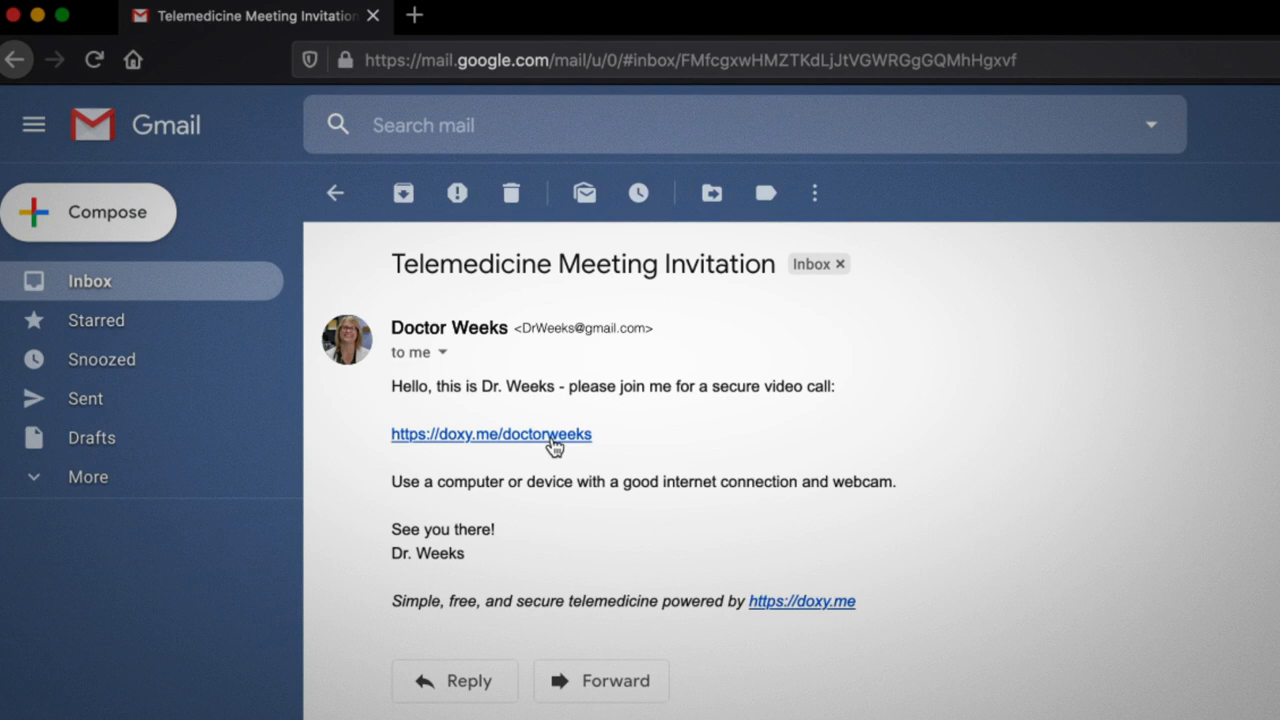
click(490, 434)
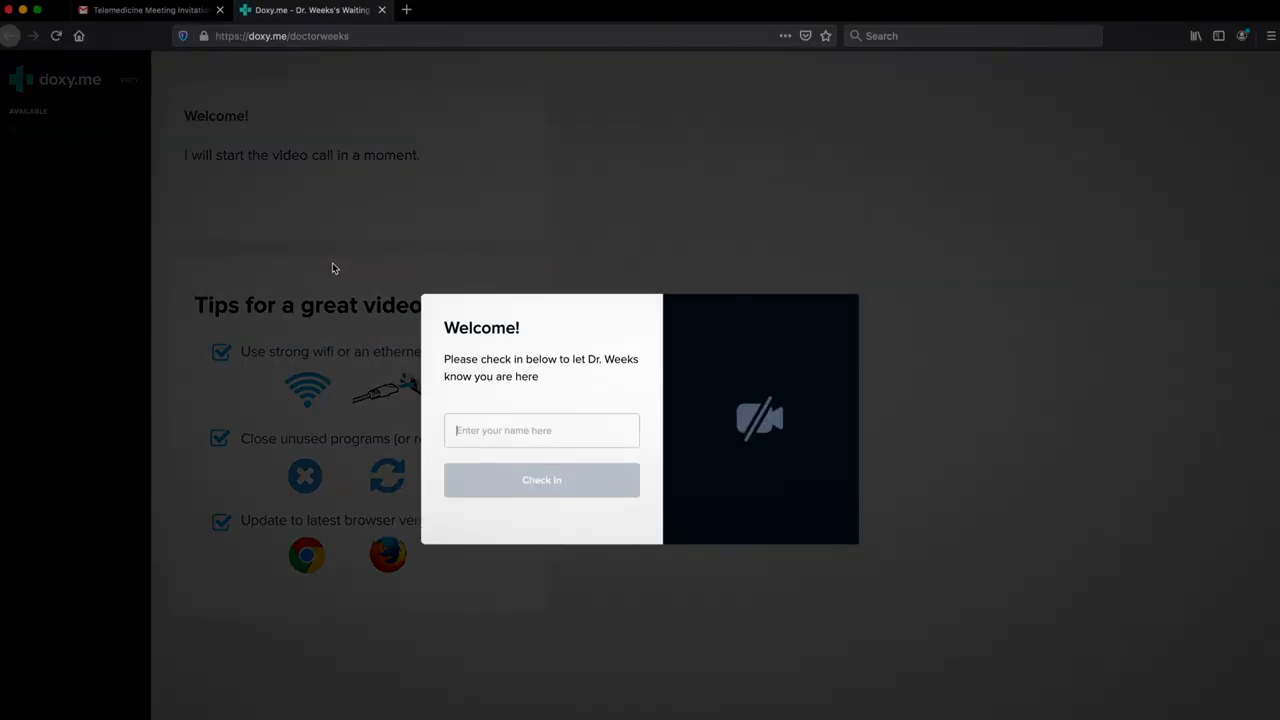
click(540, 430)
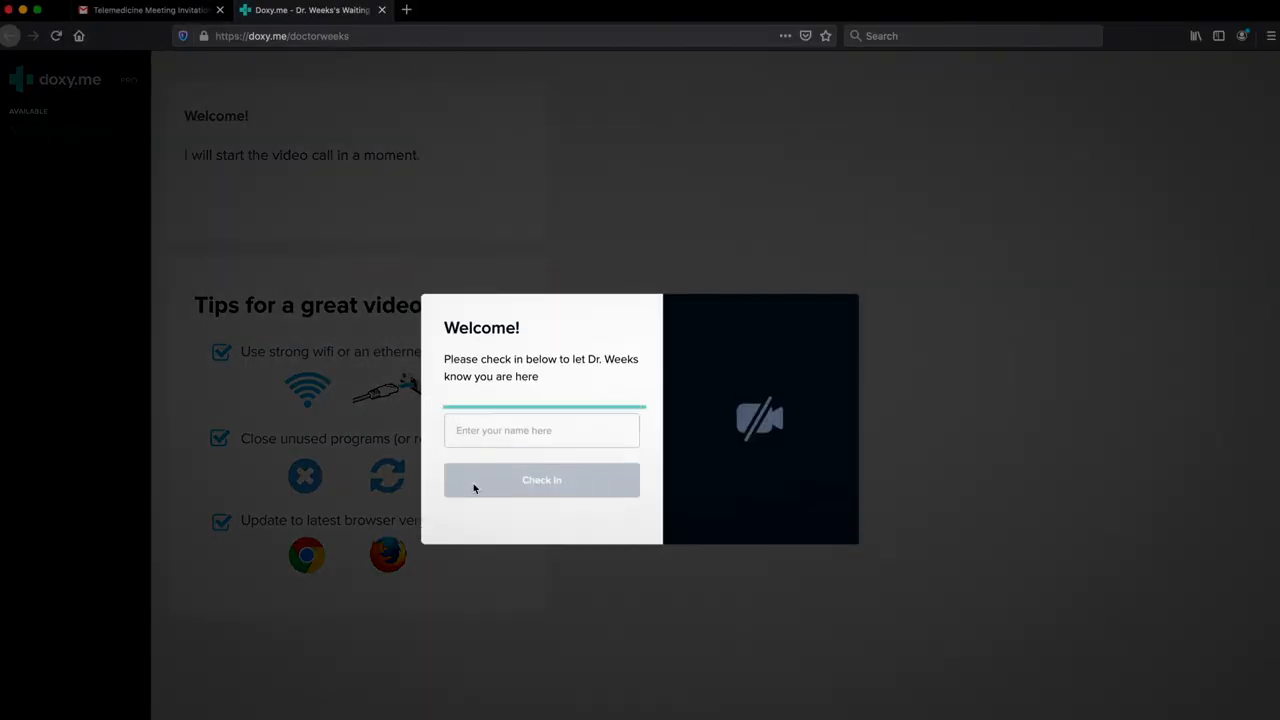
text(Chris)
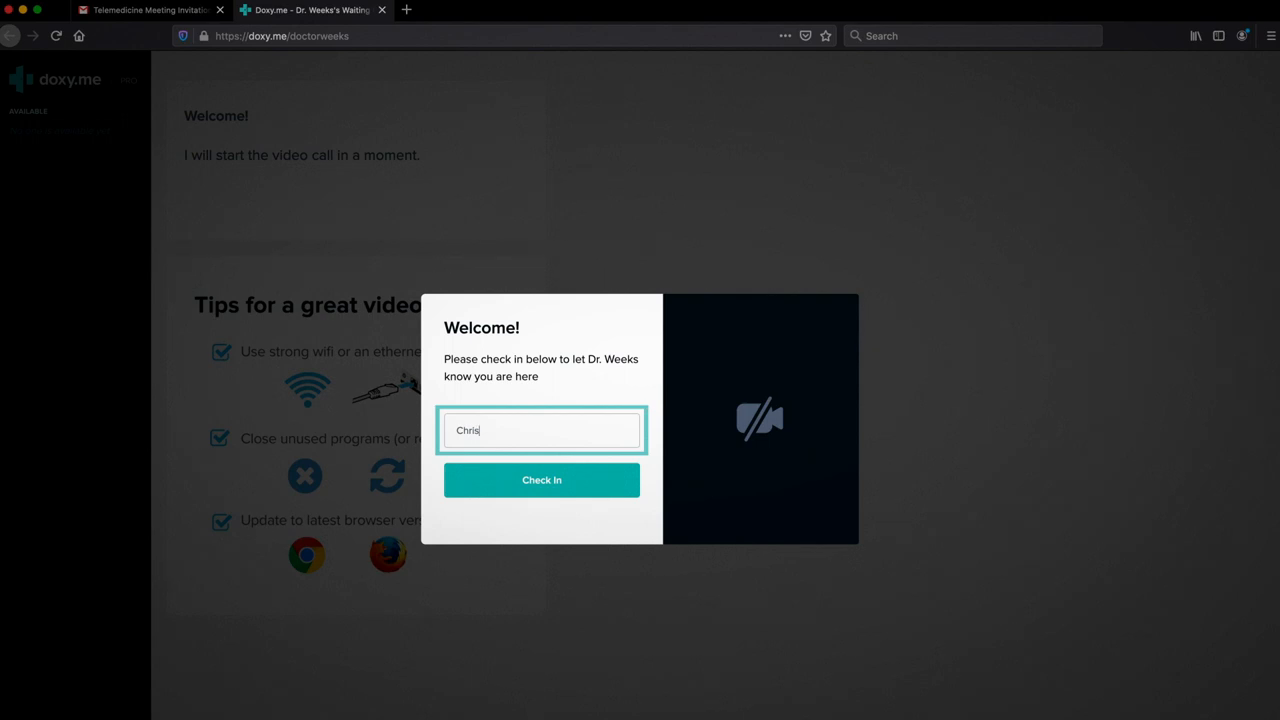
click(540, 480)
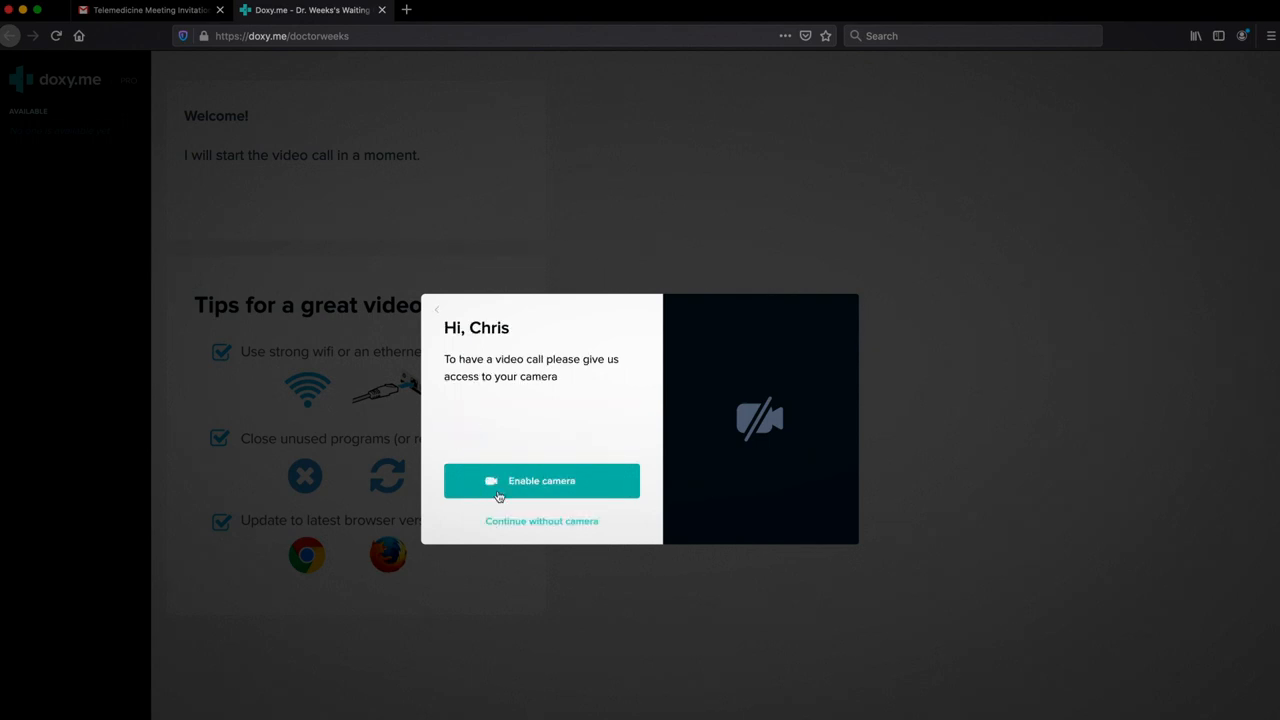
mouse_move(608, 486)
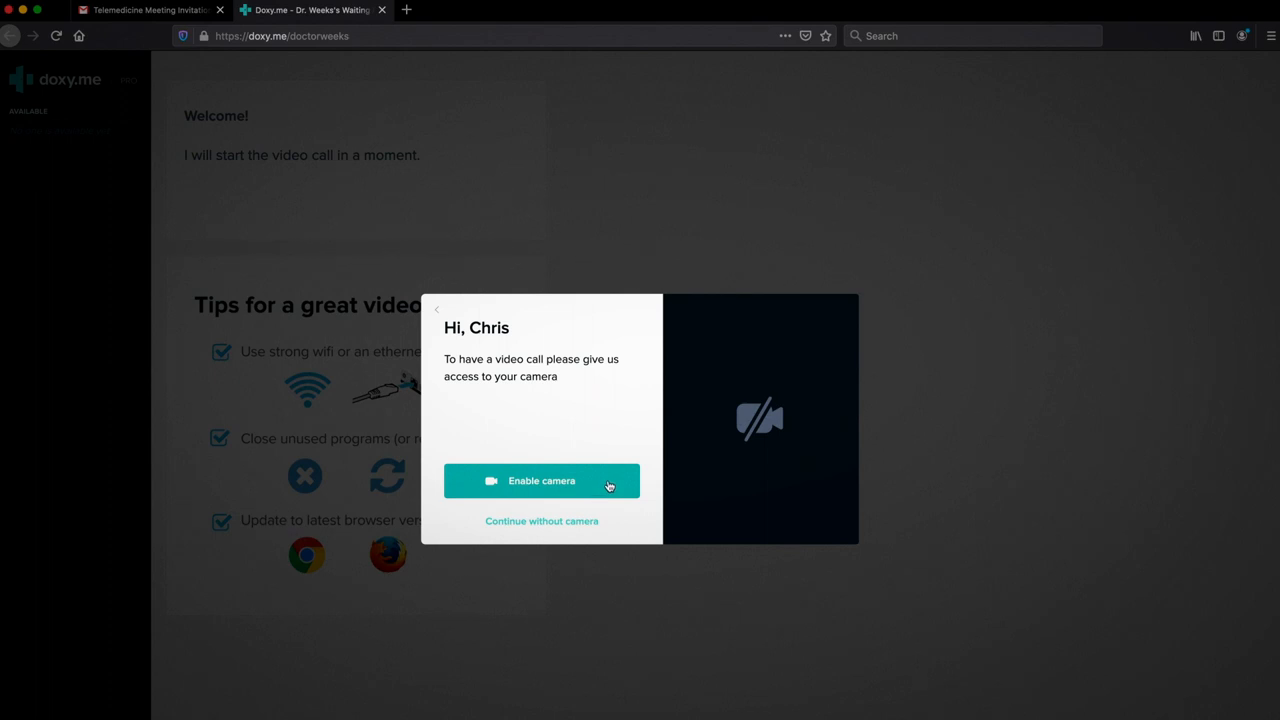
Allow camera and microphone access in Firefox and check in with the live video preview.
click(540, 480)
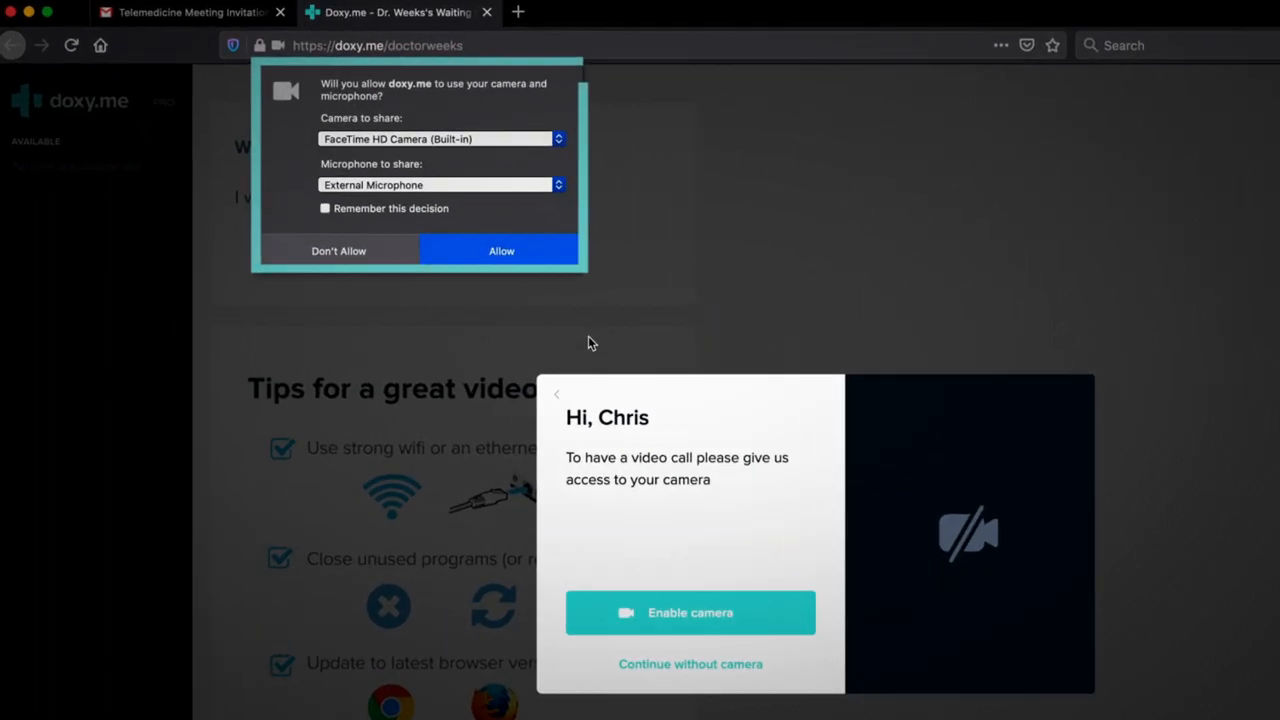
click(500, 250)
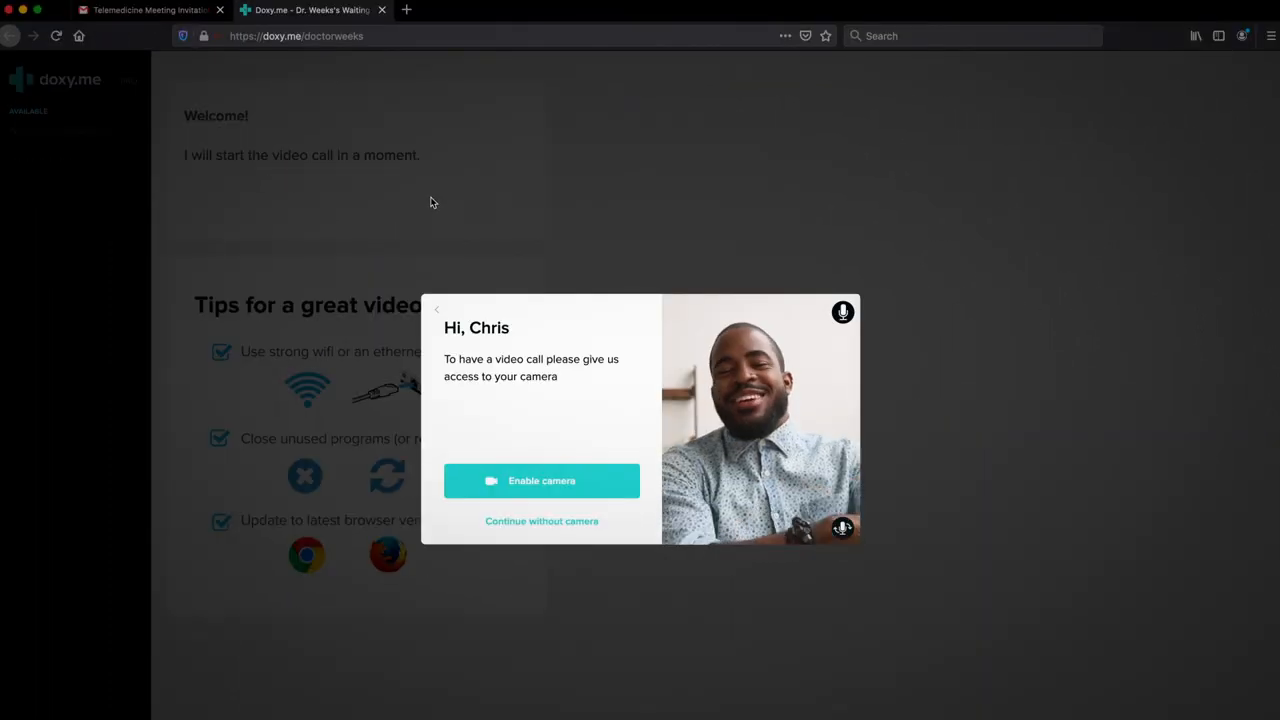
click(540, 480)
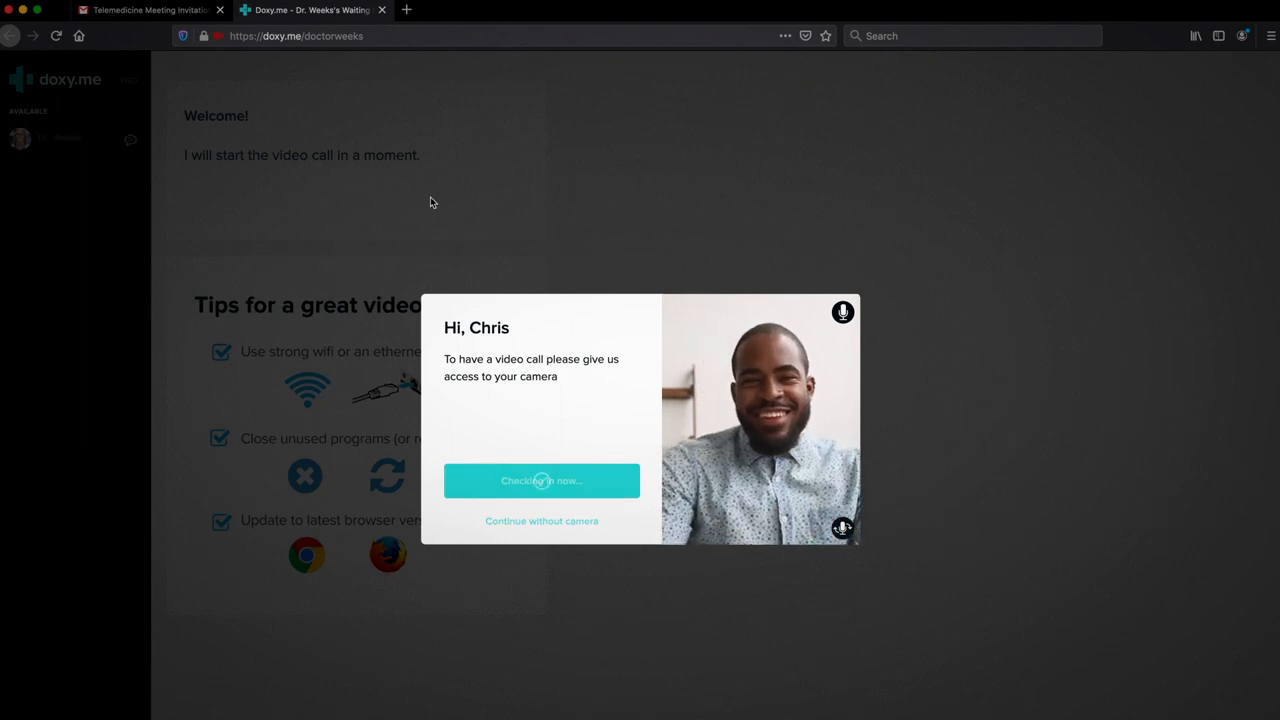